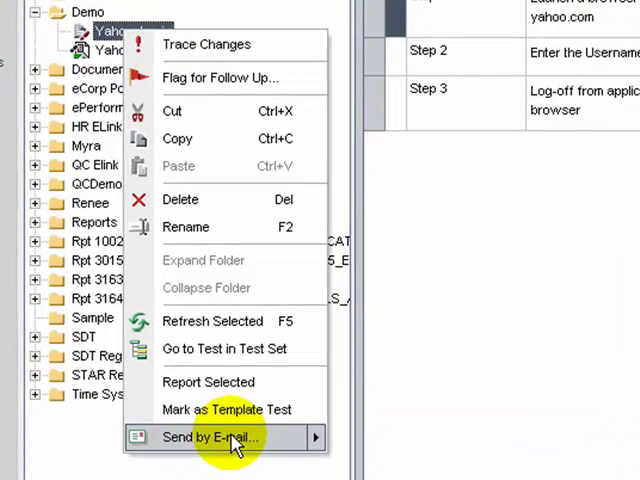
pyautogui.moveTo(236, 444)
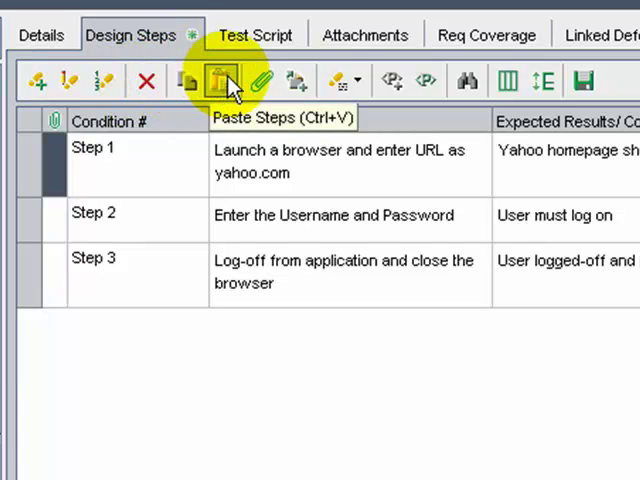
pyautogui.moveTo(264, 80)
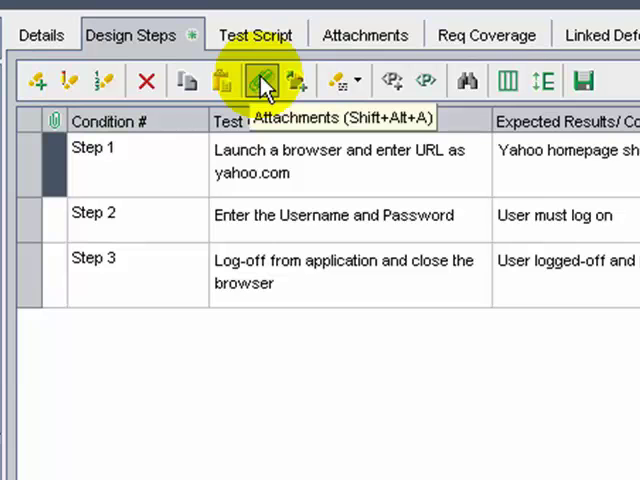
pyautogui.moveTo(264, 82)
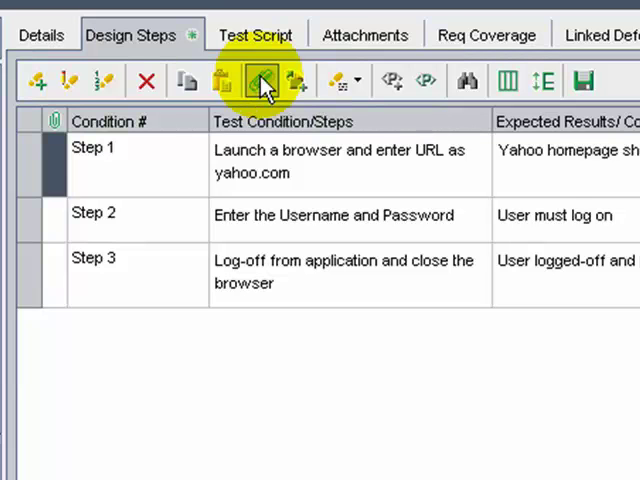
pyautogui.moveTo(294, 80)
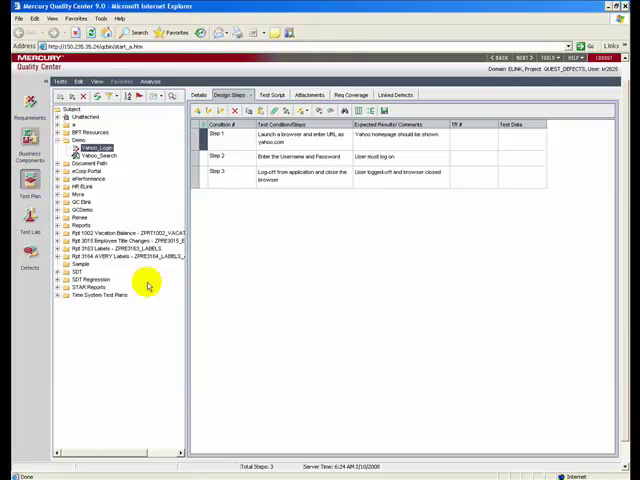
# Step: Show the Yahoo test's Req Coverage with the requirements tree expanded under Demo Requirement
pyautogui.click(278, 156)
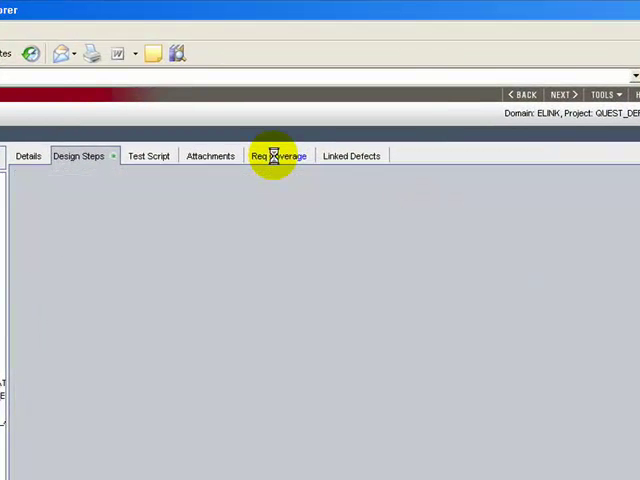
pyautogui.click(280, 156)
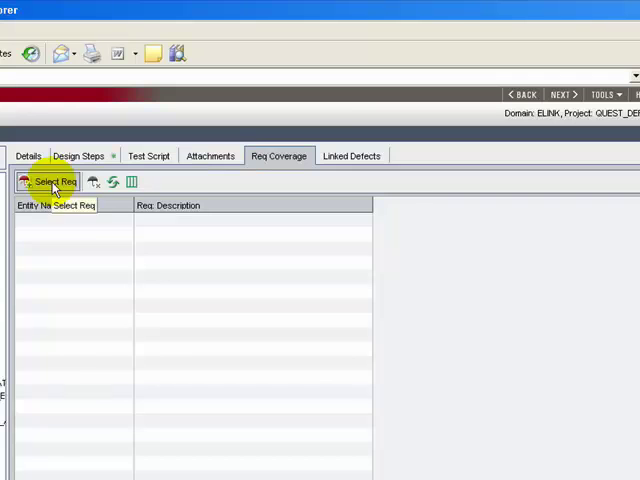
pyautogui.click(56, 180)
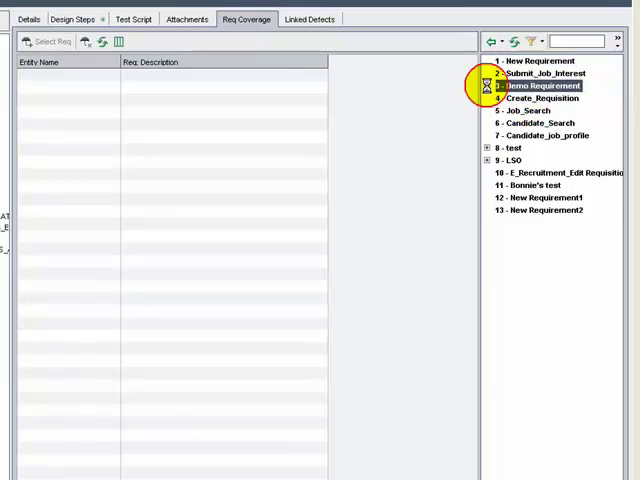
pyautogui.click(484, 84)
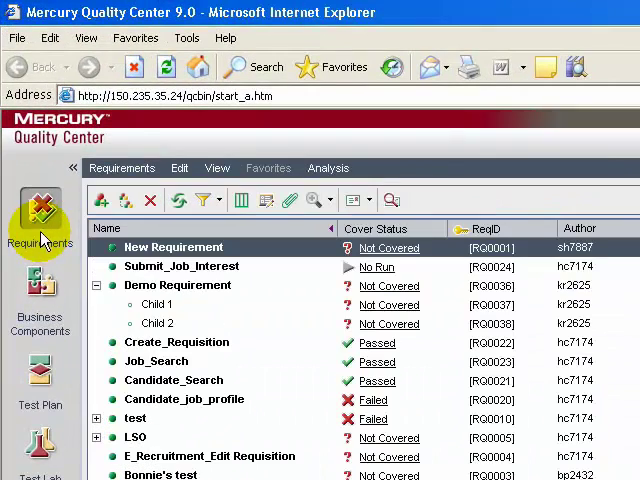
# Step: In the Requirements module, bring up the details of requirement Child 2
pyautogui.click(156, 324)
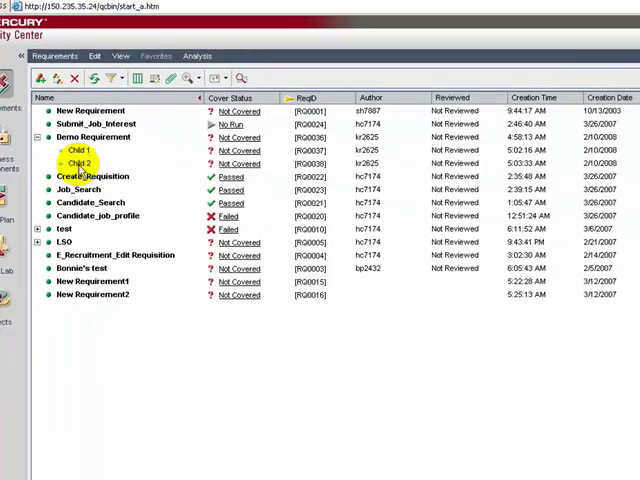
pyautogui.doubleClick(78, 164)
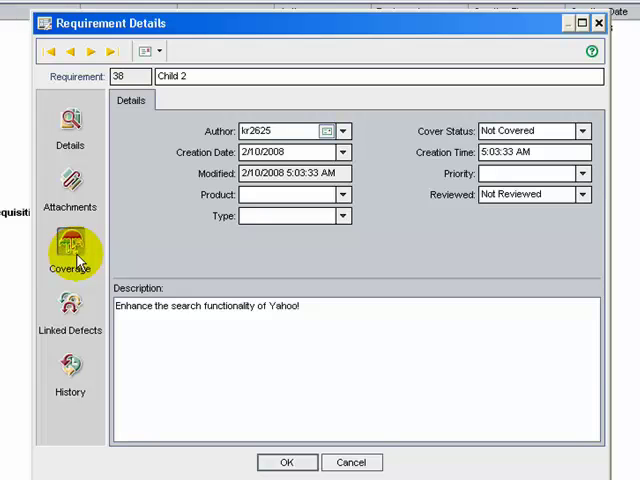
# Step: Add the Yahoo_Search test from the Demo folder to Child 2's requirement coverage
pyautogui.click(70, 244)
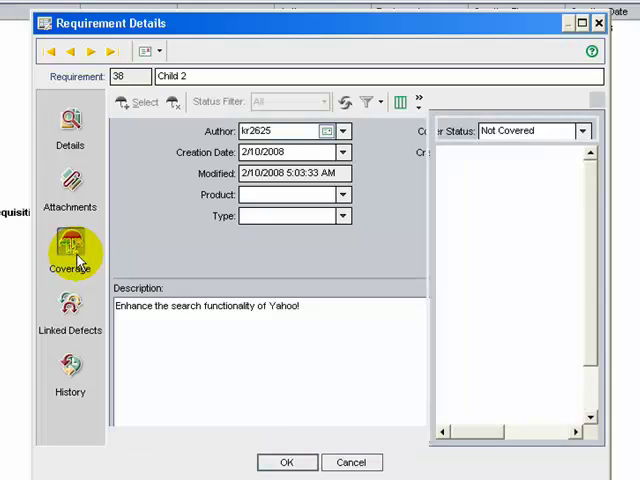
pyautogui.click(68, 250)
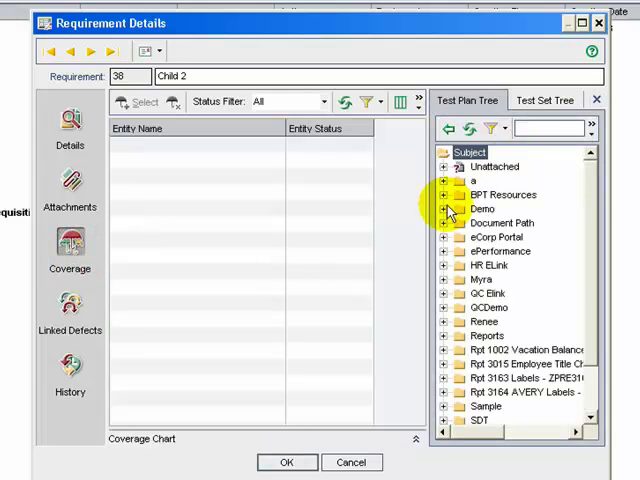
pyautogui.click(444, 208)
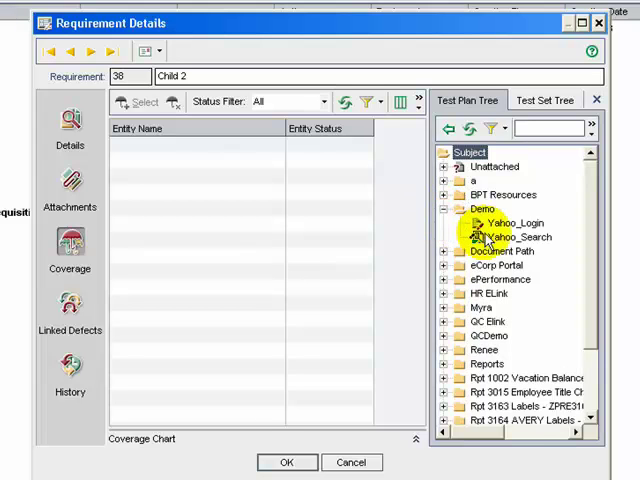
pyautogui.click(510, 236)
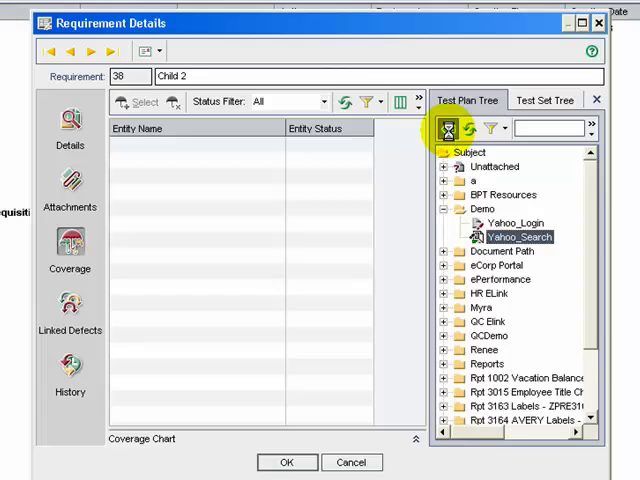
pyautogui.click(456, 128)
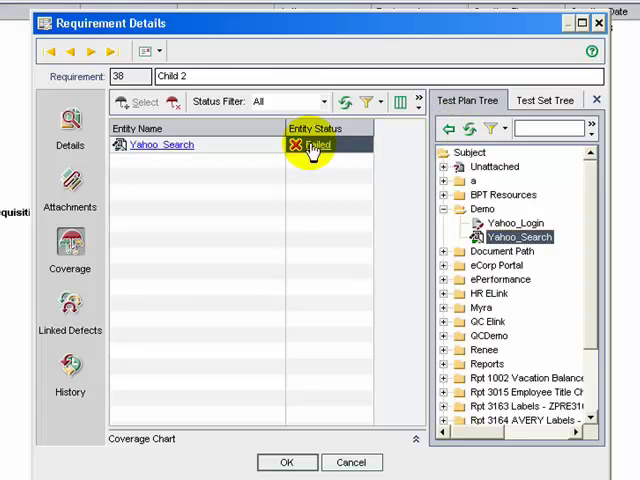